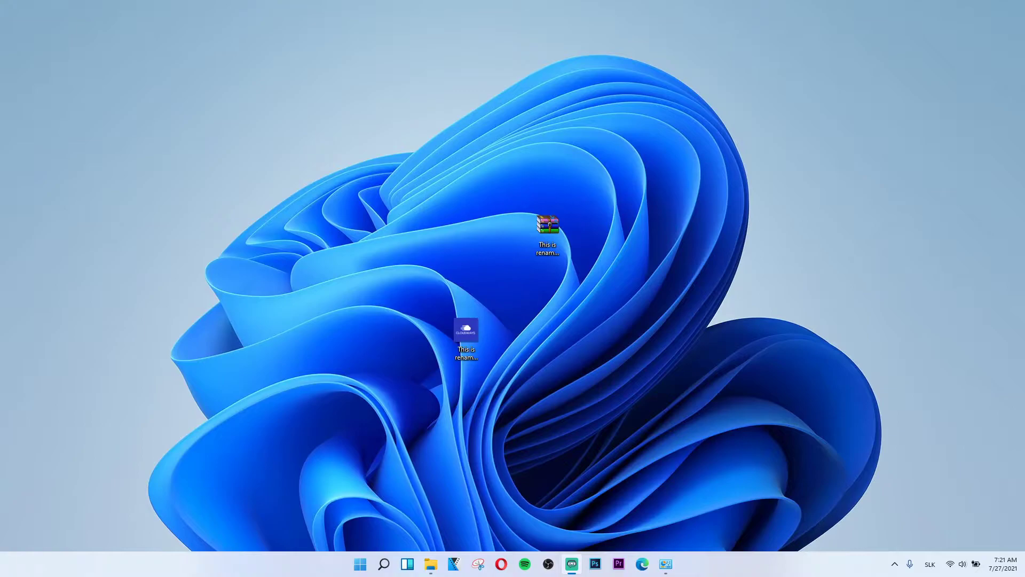
mouse_move(436, 242)
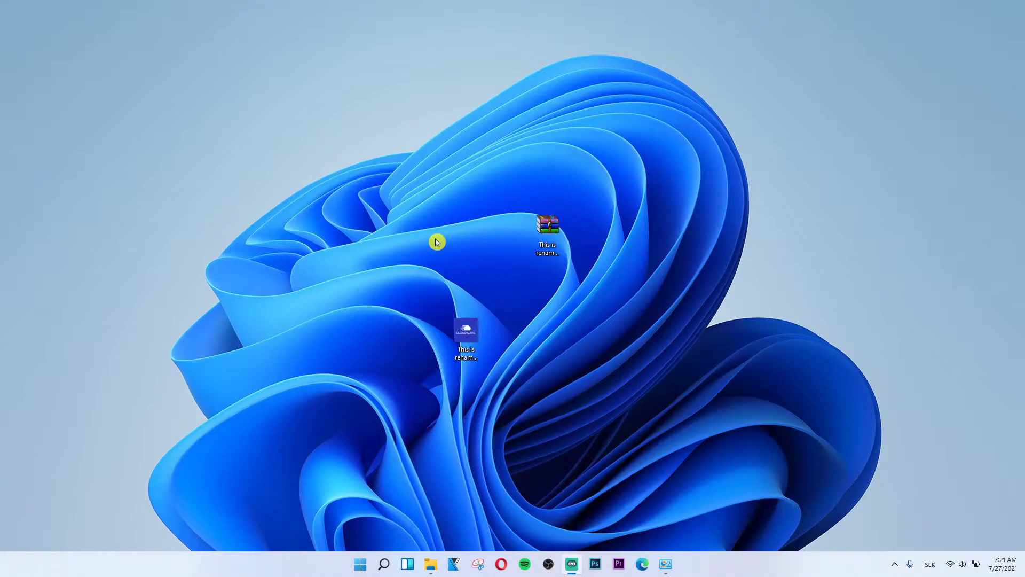
mouse_move(564, 152)
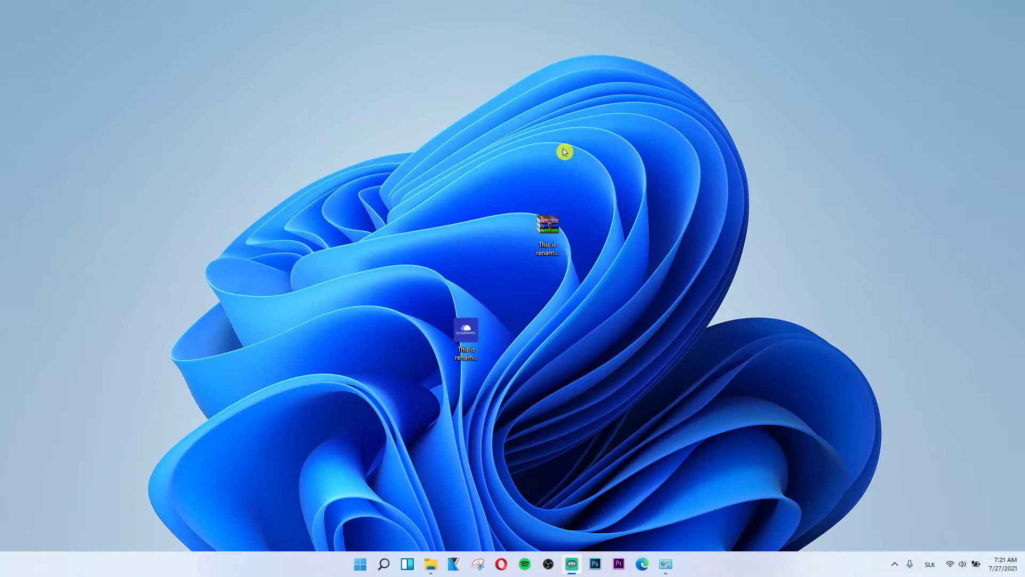
mouse_move(384, 564)
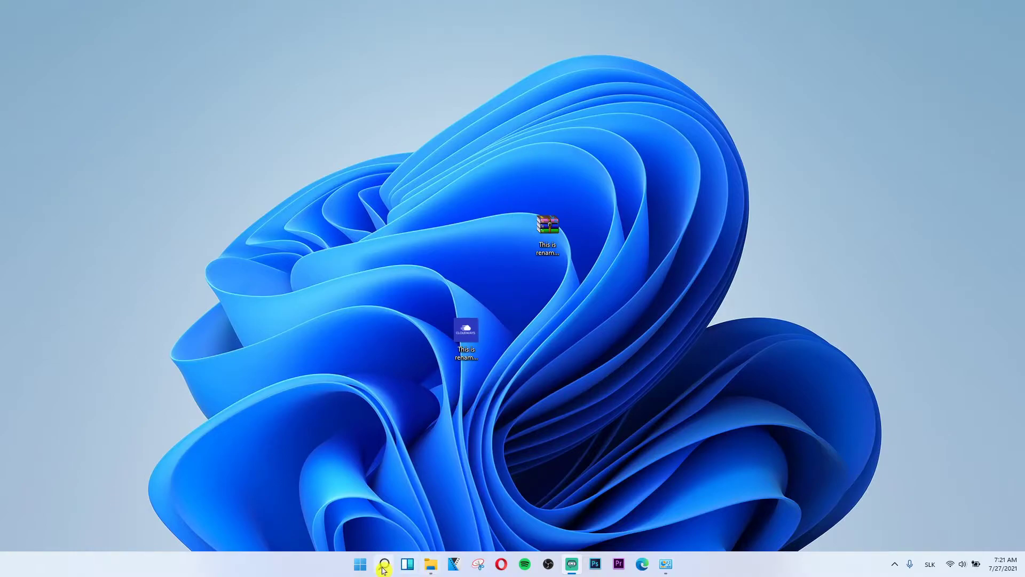
mouse_move(384, 566)
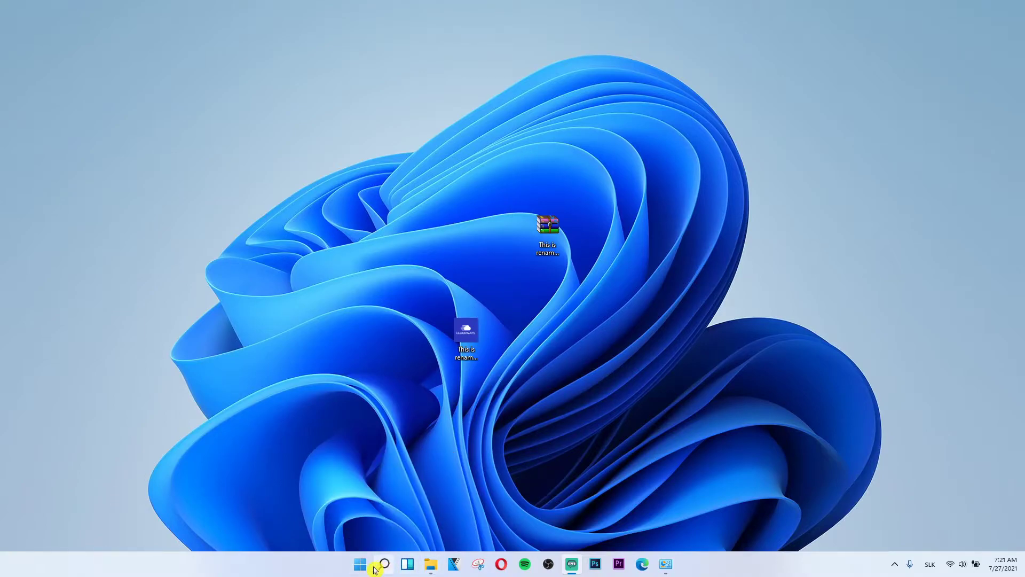
Open Display settings from the desktop right-click menu, landing on System > Display
right_click(359, 564)
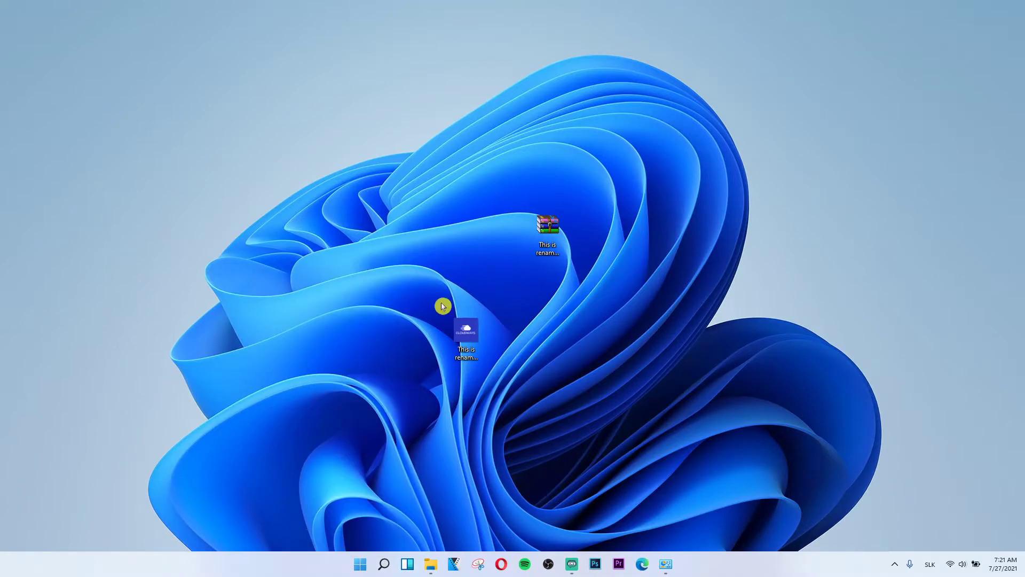
left_click(666, 564)
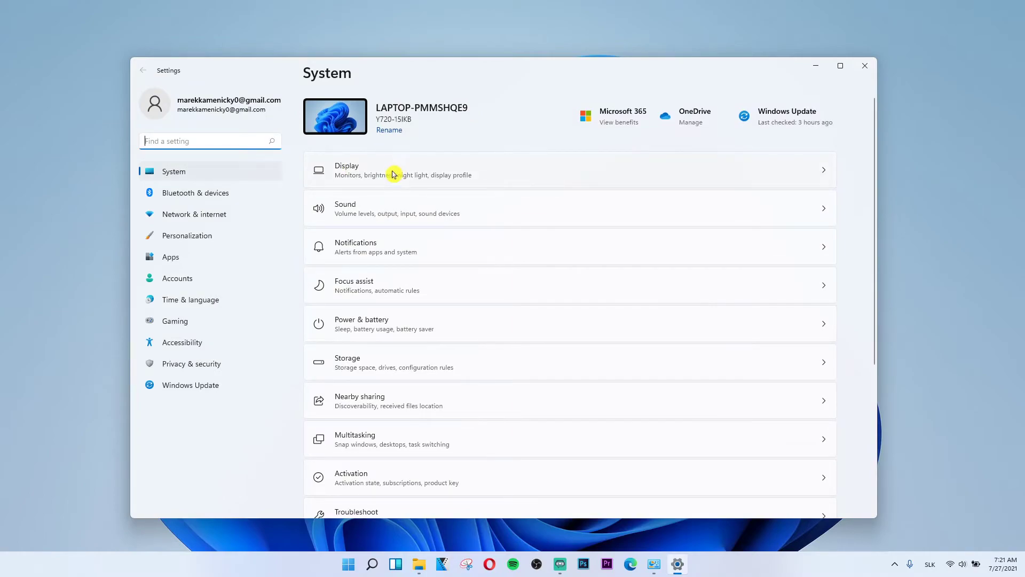
left_click(392, 170)
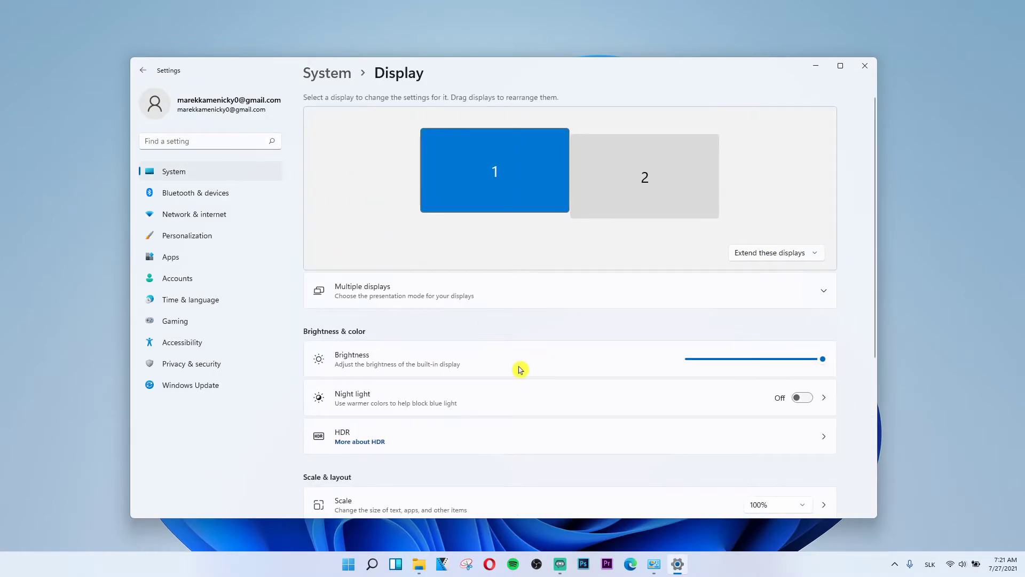
Review Scale & layout: 100% scale, 1920 × 1080 resolution, Landscape orientation
scroll("down", 3)
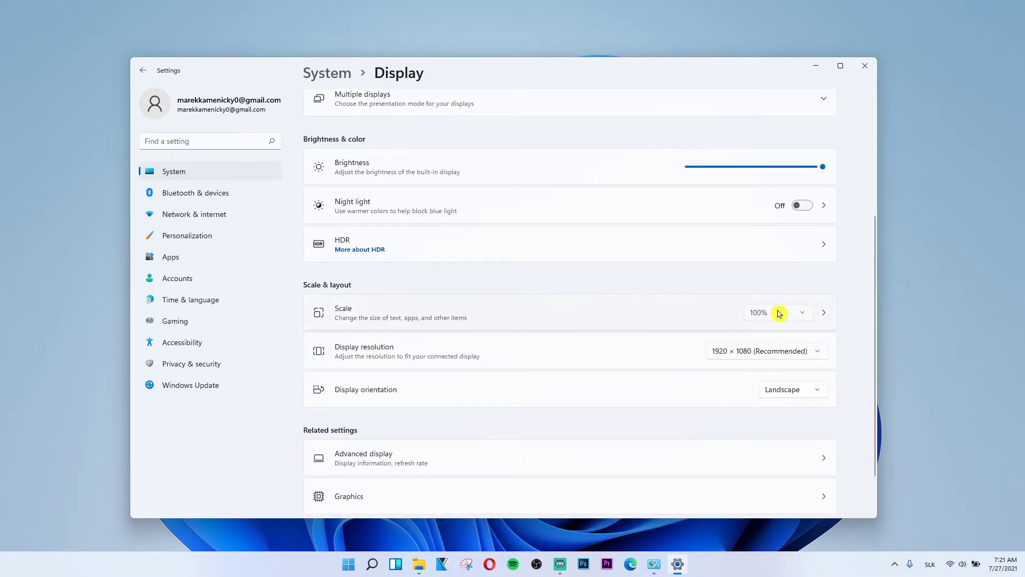
mouse_move(537, 347)
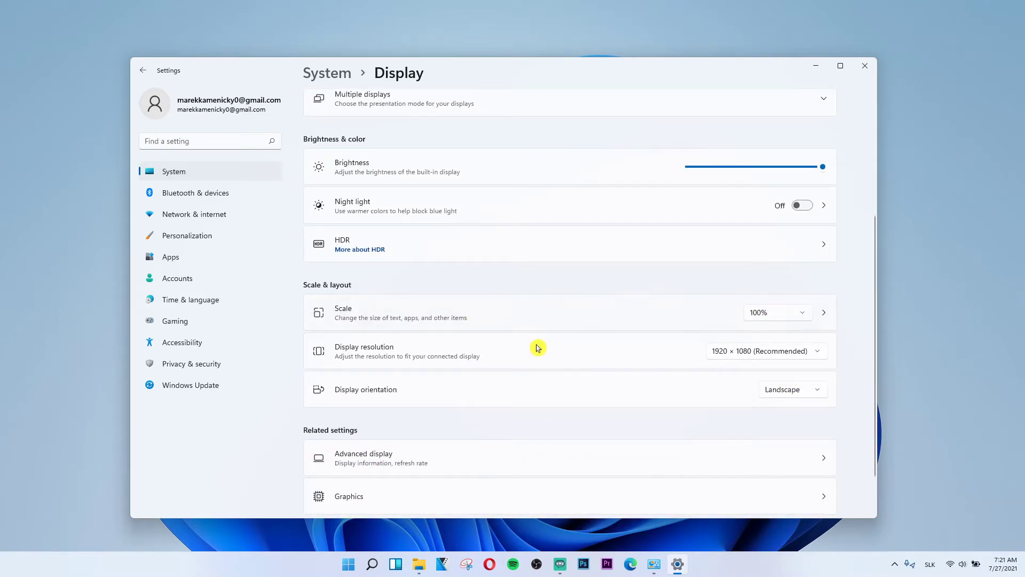
mouse_move(732, 353)
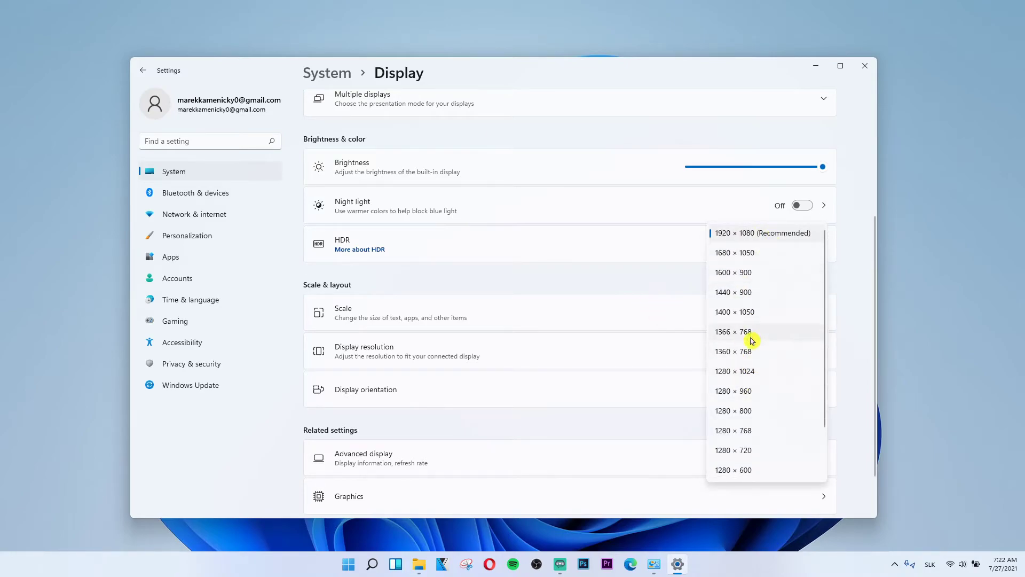
left_click(763, 233)
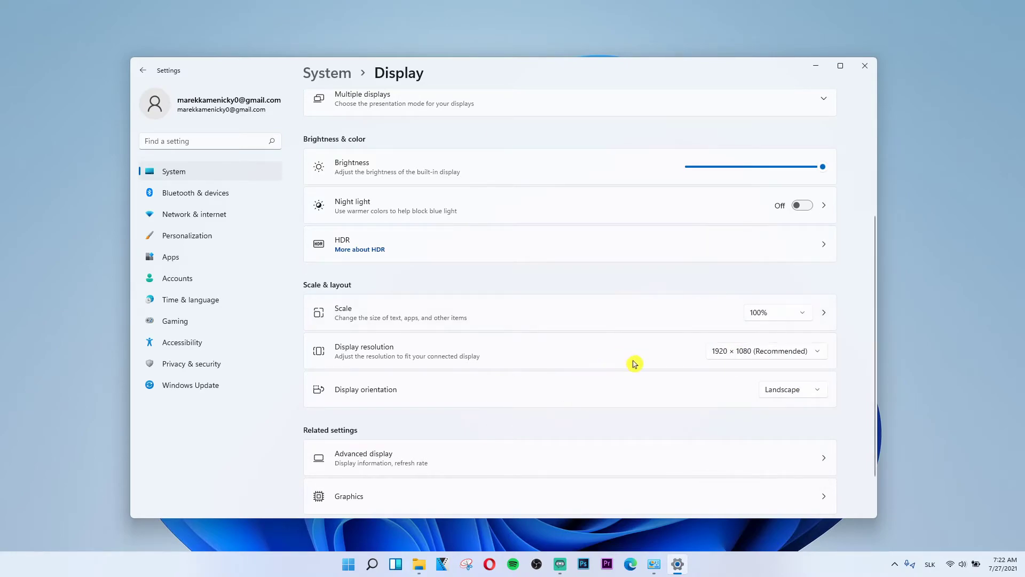
mouse_move(641, 391)
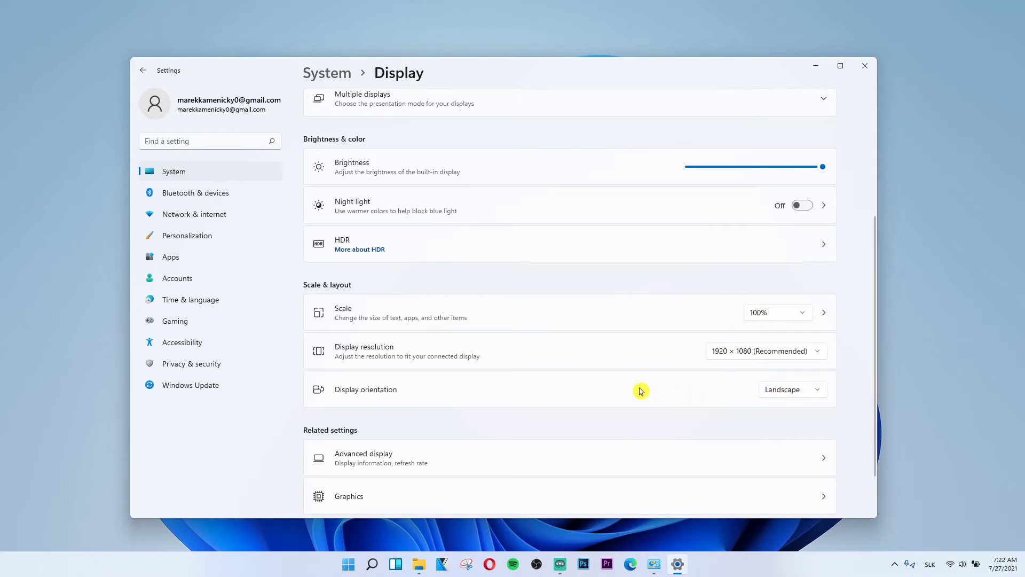
mouse_move(888, 274)
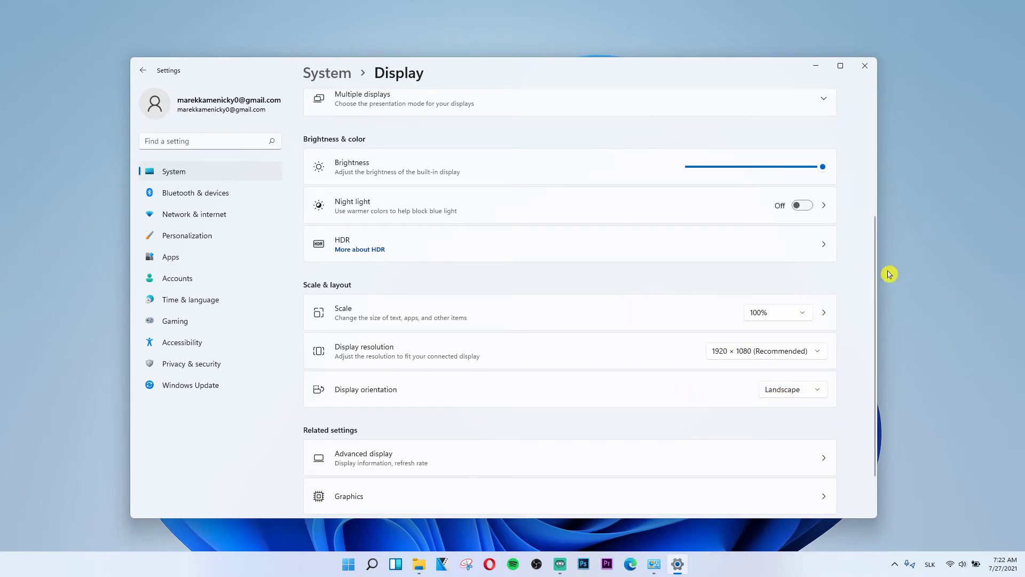